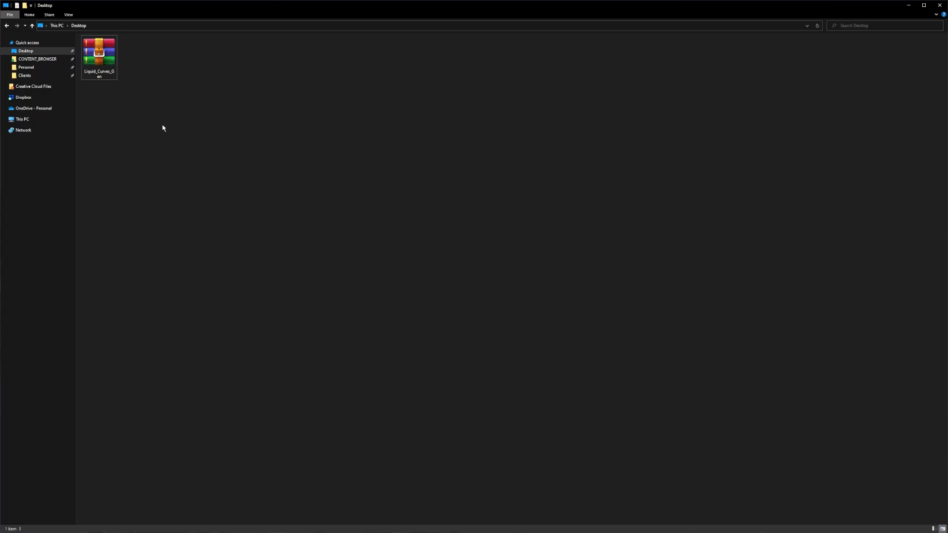
- Extract the Liquid Curves archive into the BLENDER_ASSET_BROWSER folder
{"action": "left_click", "coordinate": [98, 51]}
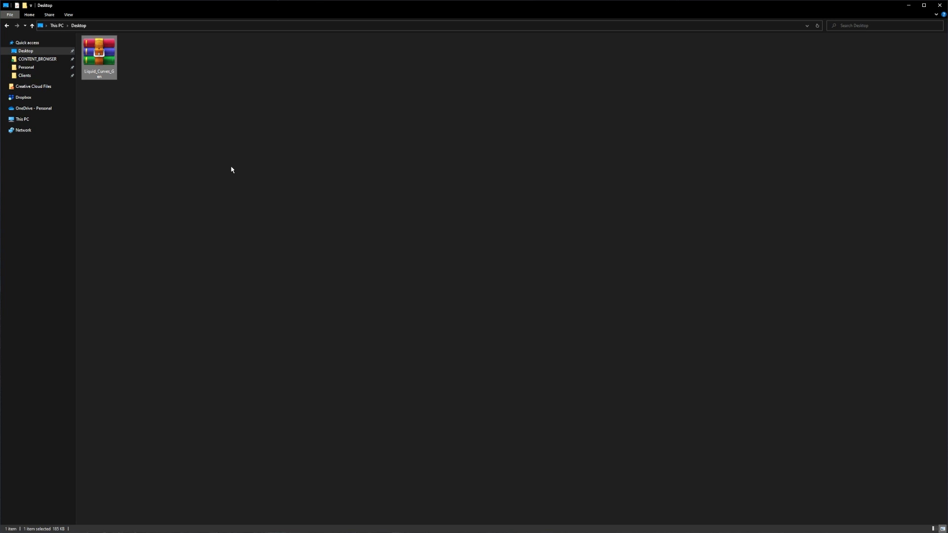
{"action": "mouse_move", "coordinate": [233, 164]}
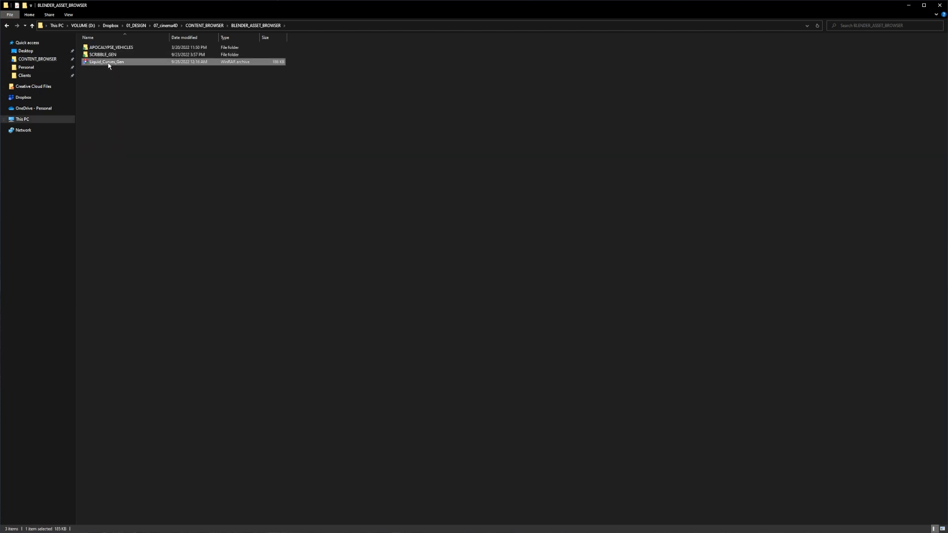
{"action": "right_click", "coordinate": [107, 61]}
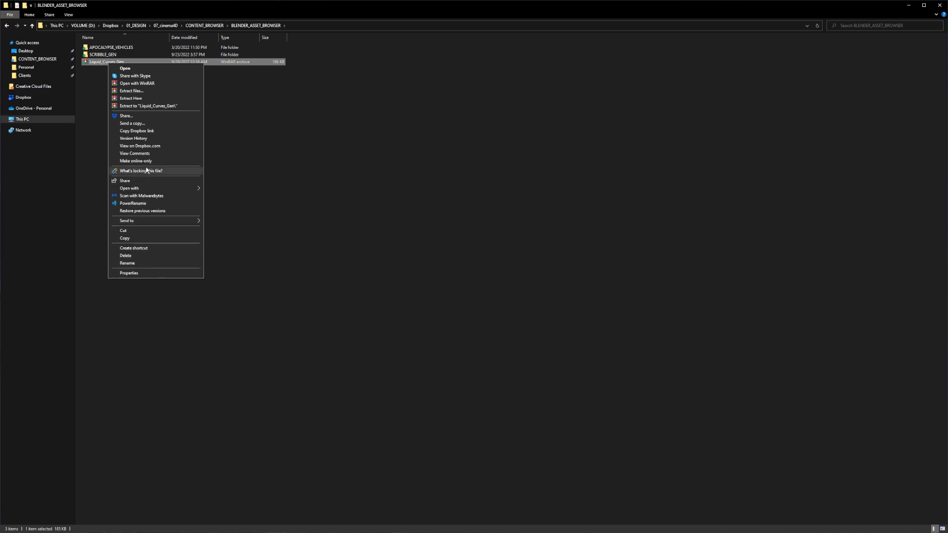
{"action": "left_click", "coordinate": [145, 107]}
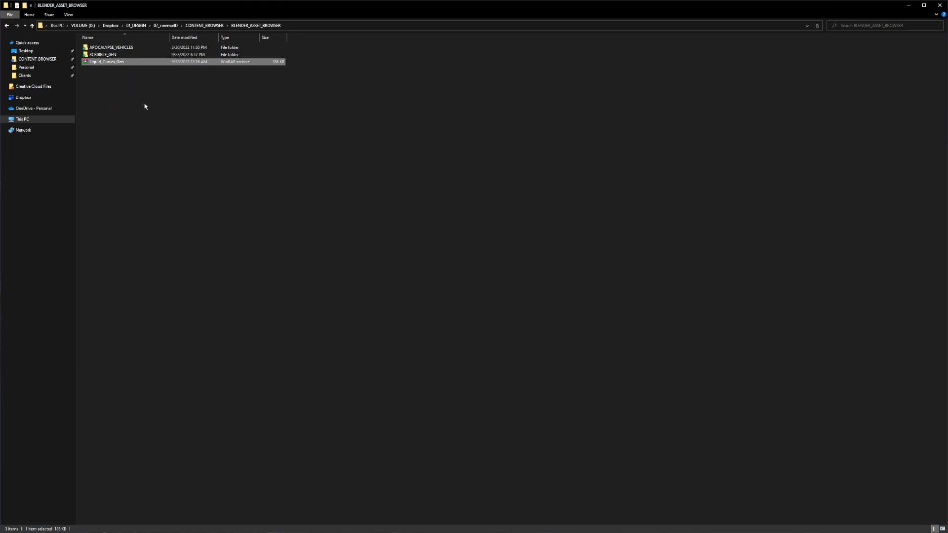
- Rename the extracted folder to LIQUID_CURVES
{"action": "right_click", "coordinate": [106, 62]}
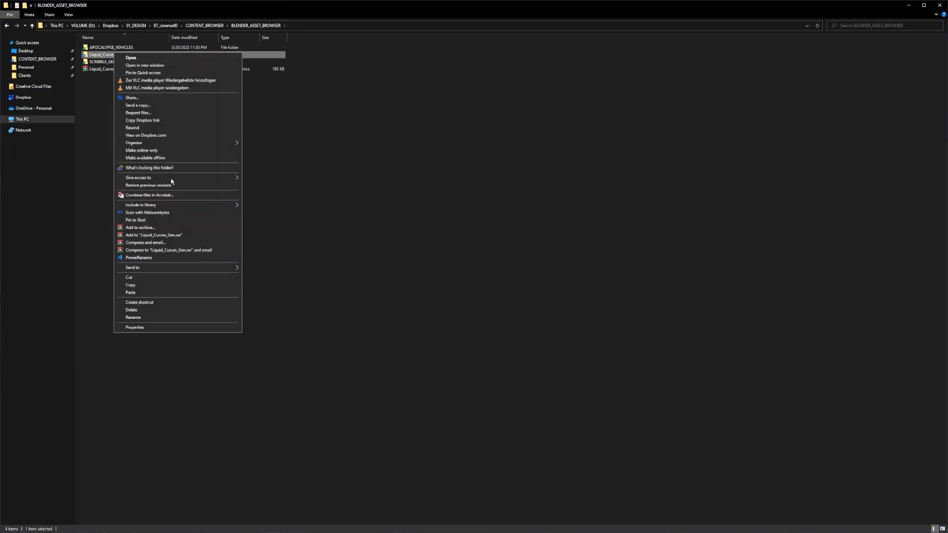
{"action": "left_click", "coordinate": [132, 317]}
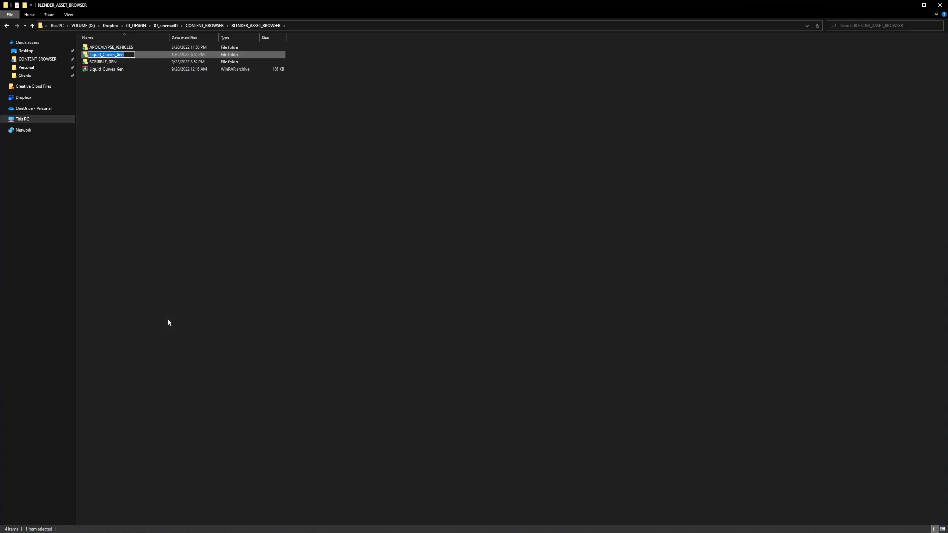
{"action": "type", "text": "LIQUID_CURVES"}
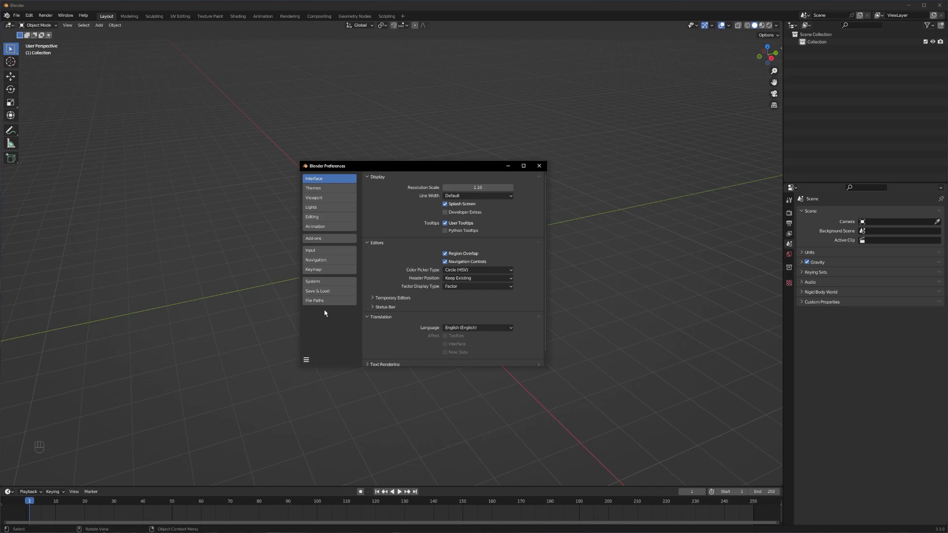
- Add the LIQUID_CURVES_GENERATOR folder as an asset library under File Paths and close Preferences
{"action": "left_click", "coordinate": [314, 300]}
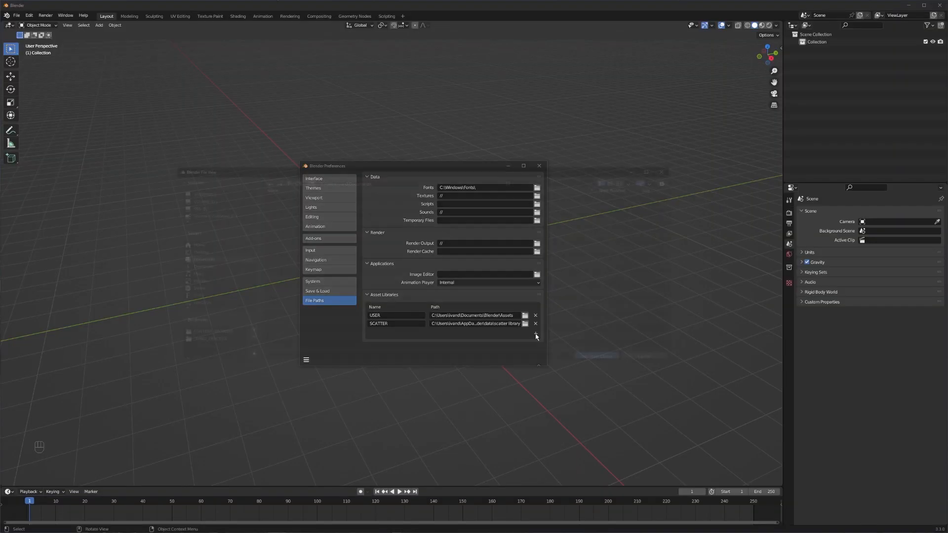
{"action": "left_click", "coordinate": [535, 333]}
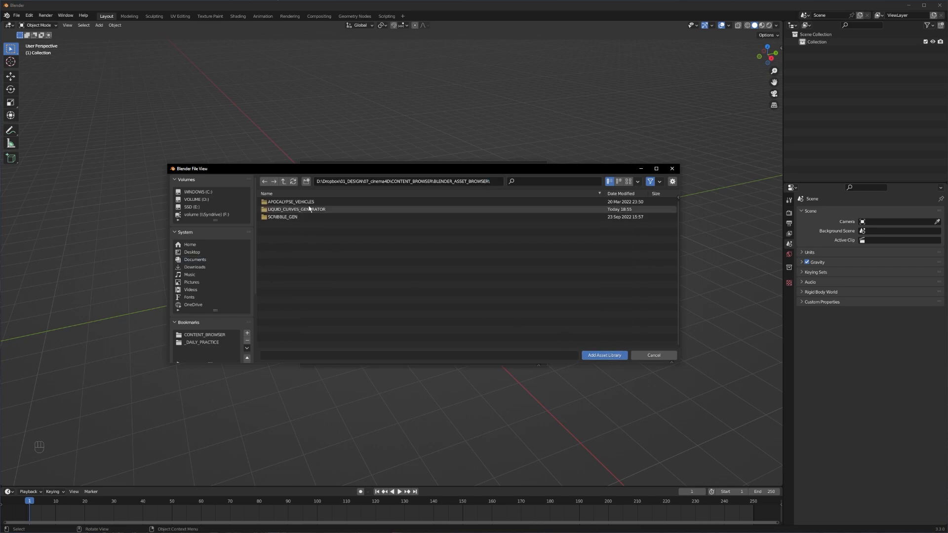
{"action": "double_click", "coordinate": [296, 209]}
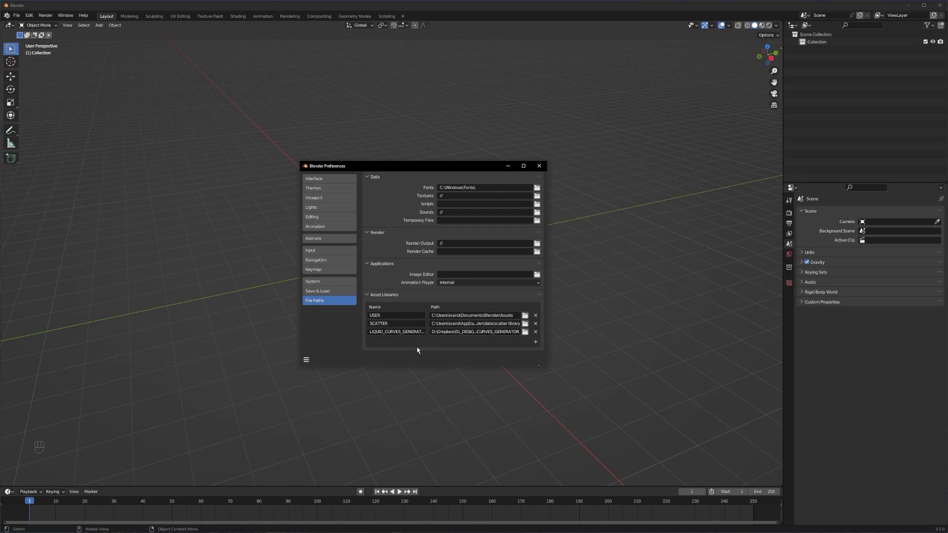
{"action": "mouse_move", "coordinate": [543, 176]}
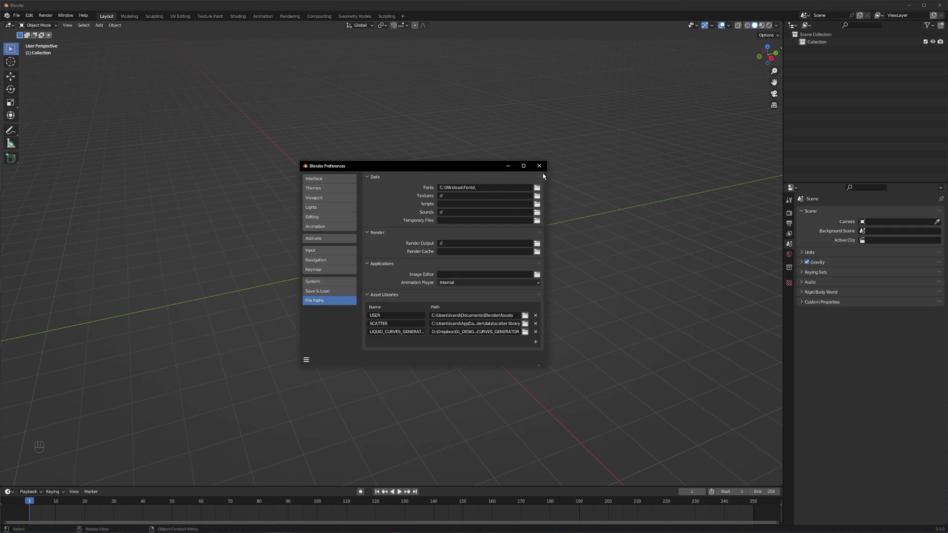
{"action": "left_click", "coordinate": [539, 166]}
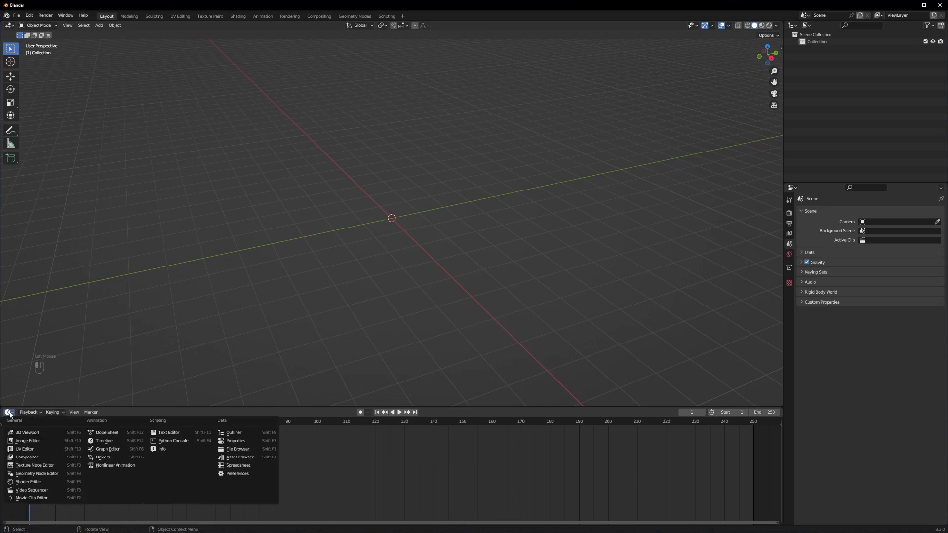
{"action": "mouse_move", "coordinate": [248, 459]}
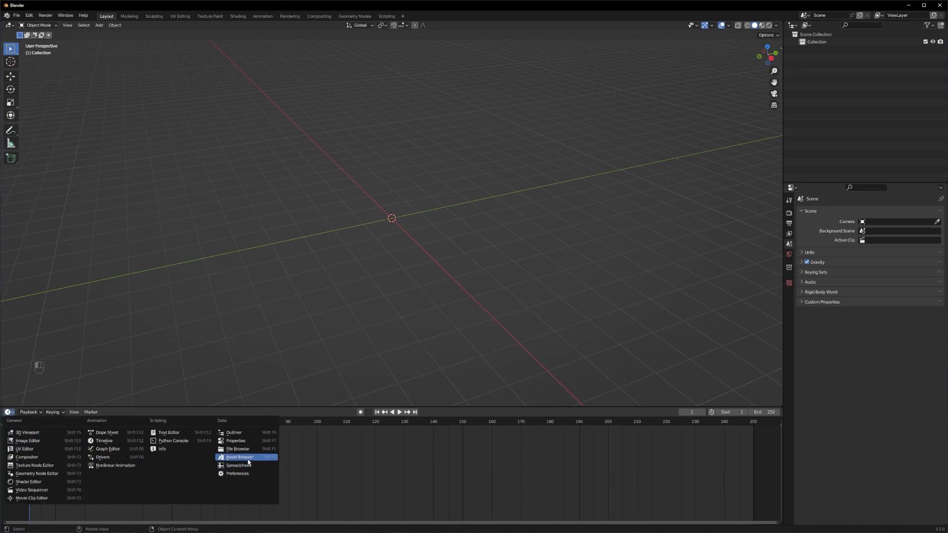
- Switch the timeline to an Asset Browser showing the LIQUID_CURVES_GENERATOR library
{"action": "left_click", "coordinate": [240, 457]}
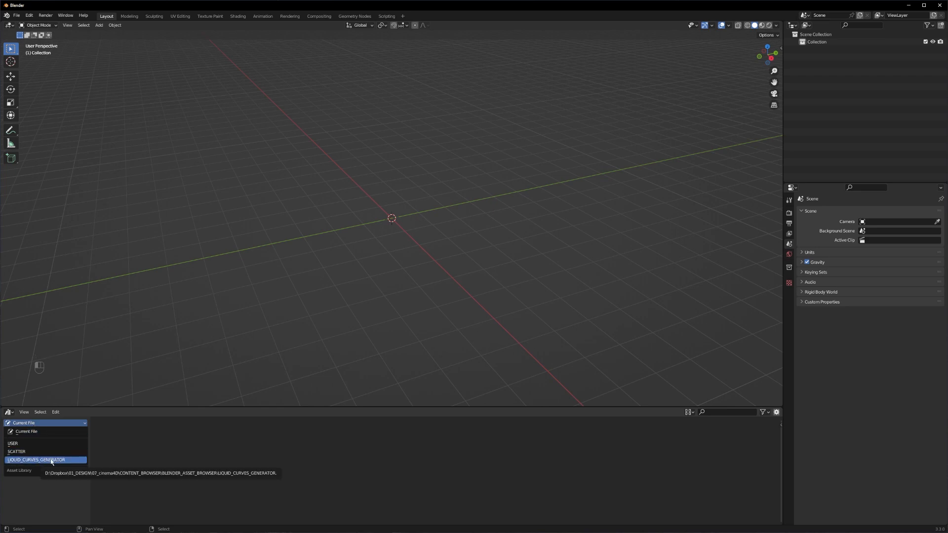
{"action": "left_click", "coordinate": [41, 459]}
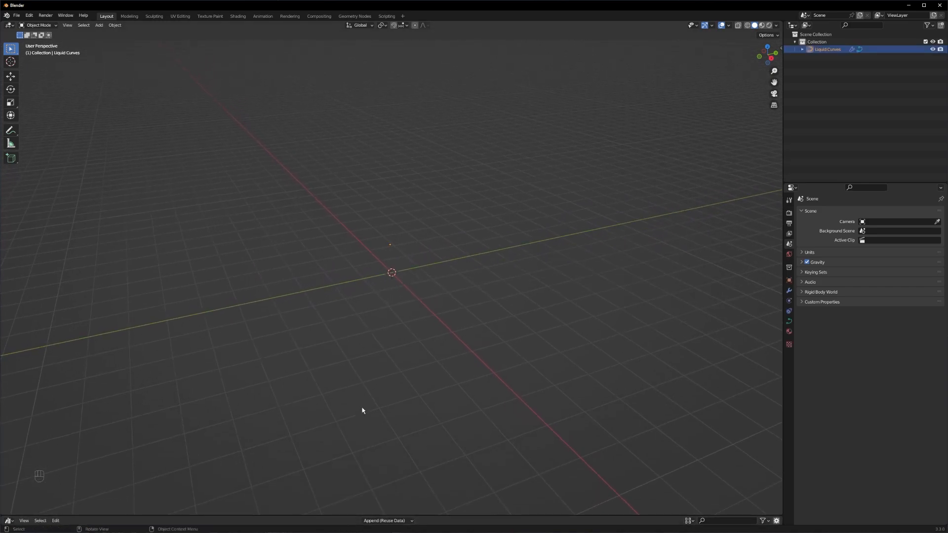
- In front view, expand Liquid Curves and activate freehand curve drawing
{"action": "key", "text": "KP_1"}
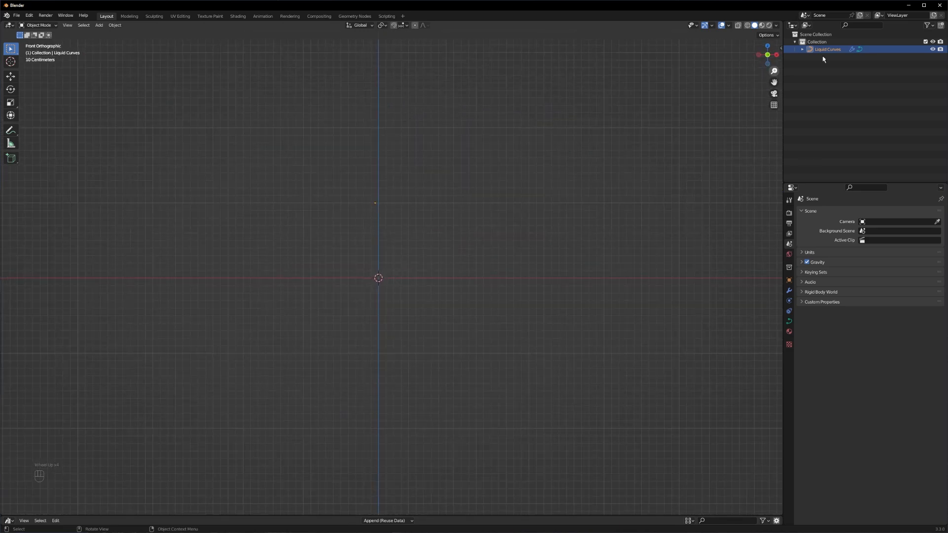
{"action": "left_click", "coordinate": [802, 49]}
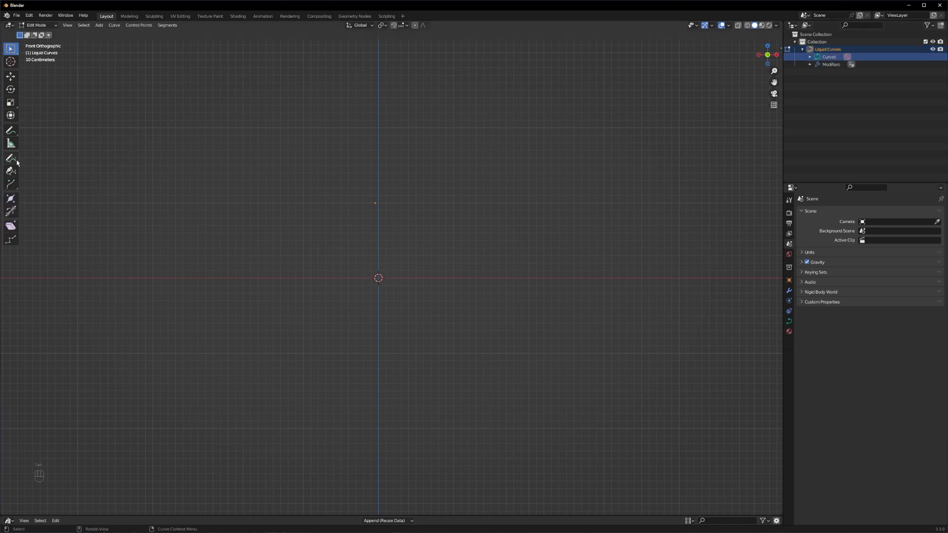
{"action": "left_click", "coordinate": [10, 157]}
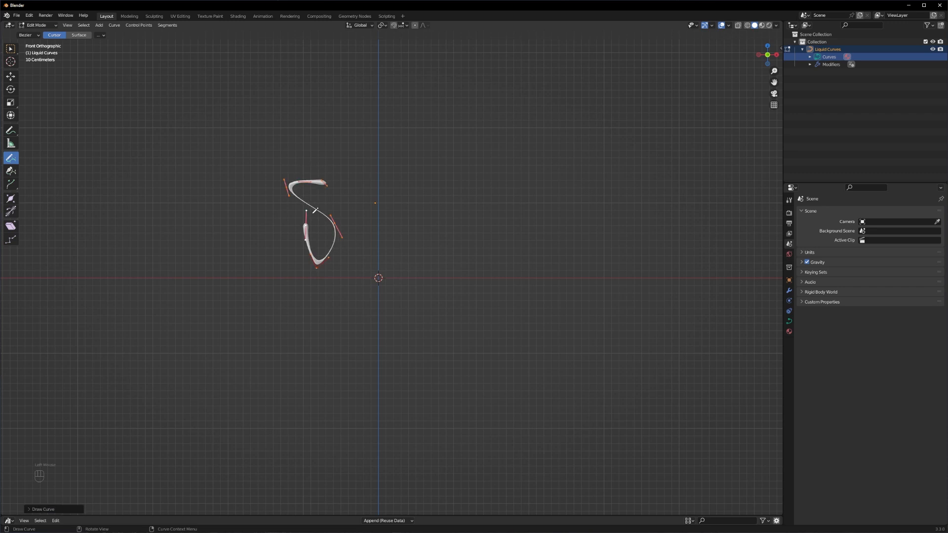
- Draw two liquid strokes, one left of centre and one above the lettering
{"action": "left_click_drag", "start_coordinate": [339, 217], "coordinate": [410, 160]}
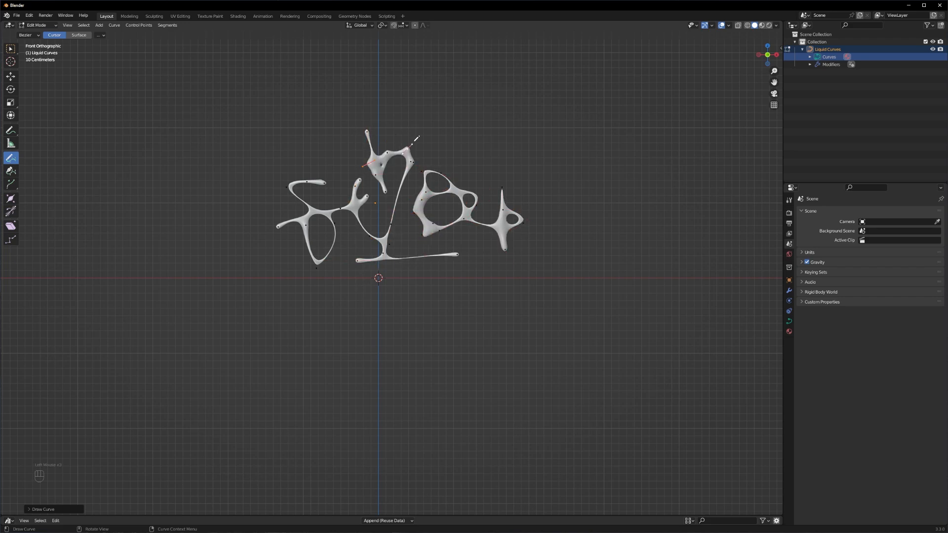
{"action": "left_click_drag", "start_coordinate": [439, 139], "coordinate": [478, 154]}
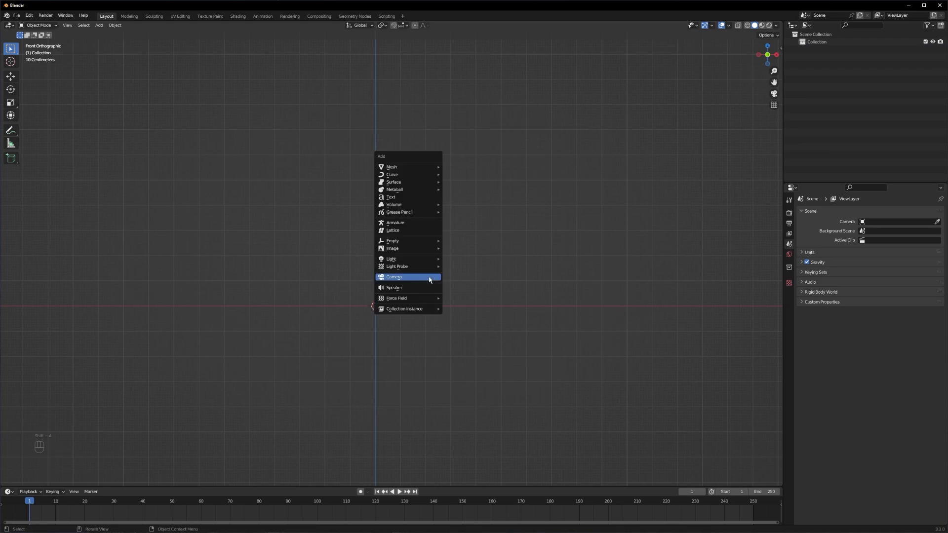
- Add a camera and bring up the asset libraries in a new Asset Browser
{"action": "left_click", "coordinate": [394, 277]}
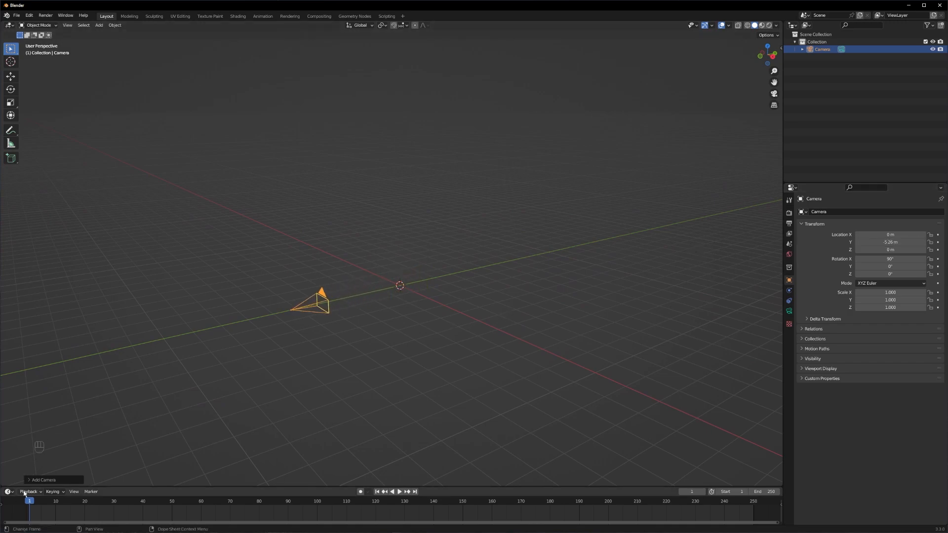
{"action": "left_click", "coordinate": [6, 505]}
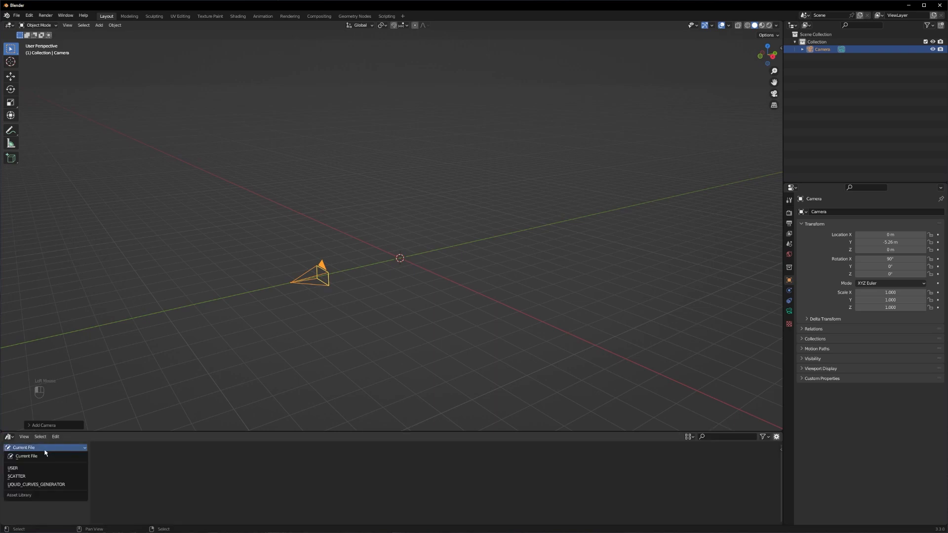
{"action": "left_click", "coordinate": [36, 484]}
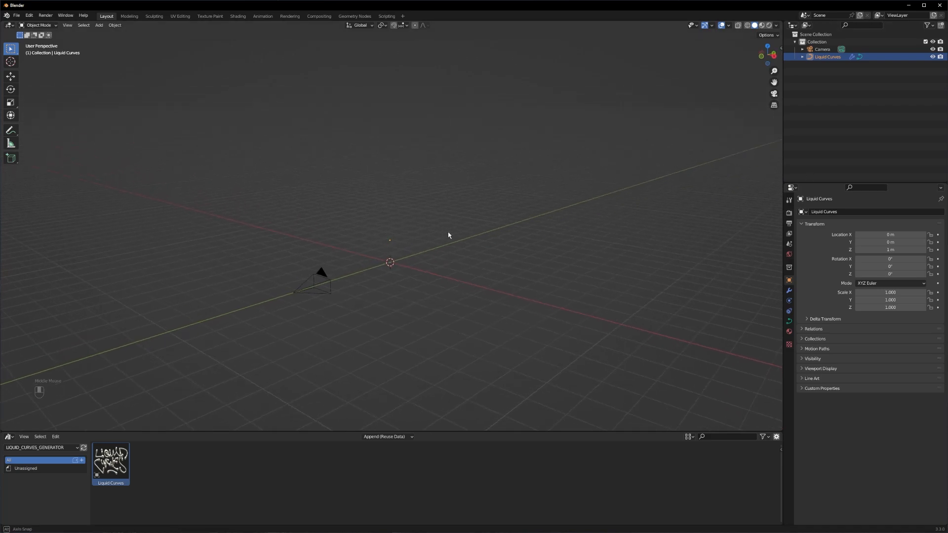
- From camera view, set Cycles to the Experimental feature set and expand the Liquid Curves object
{"action": "key", "text": "KP_0"}
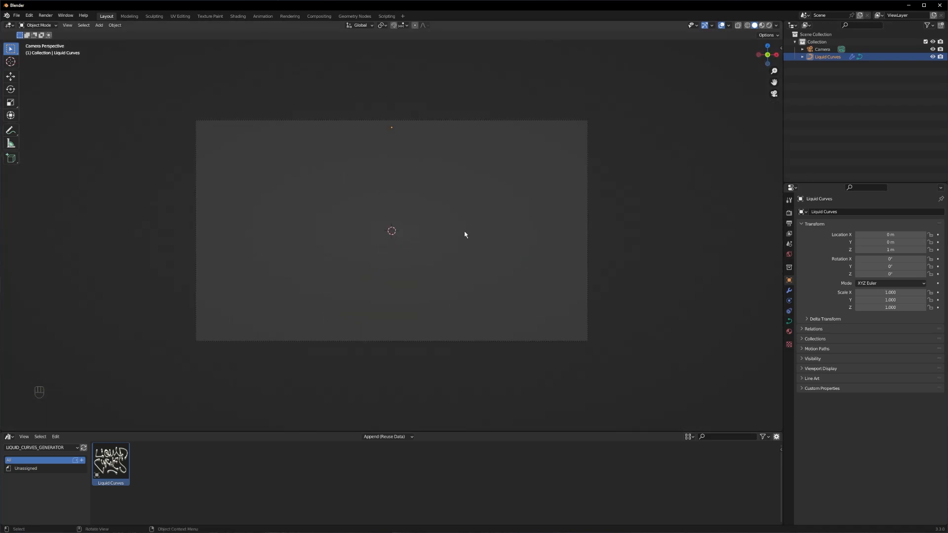
{"action": "left_click", "coordinate": [788, 212]}
{"action": "type", "text": "1080"}
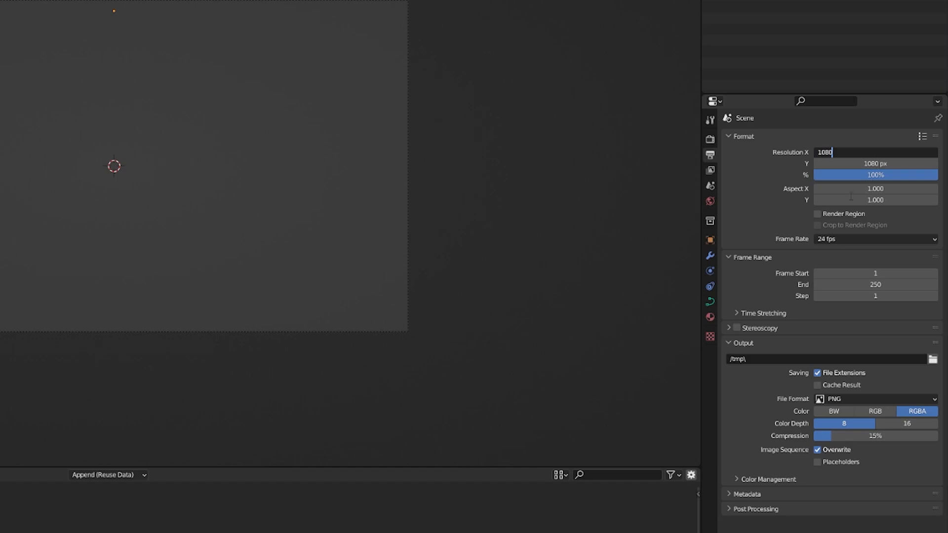
{"action": "left_click", "coordinate": [709, 157]}
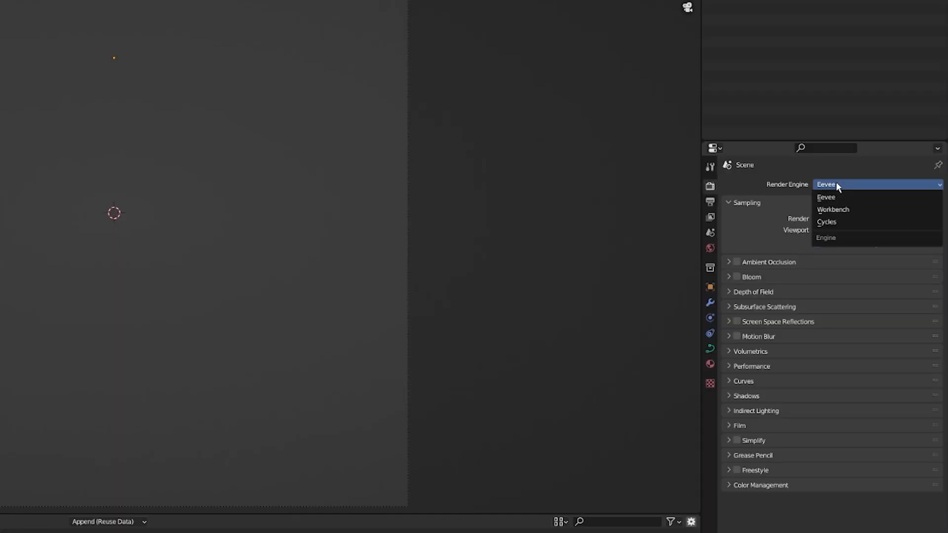
{"action": "left_click", "coordinate": [826, 221]}
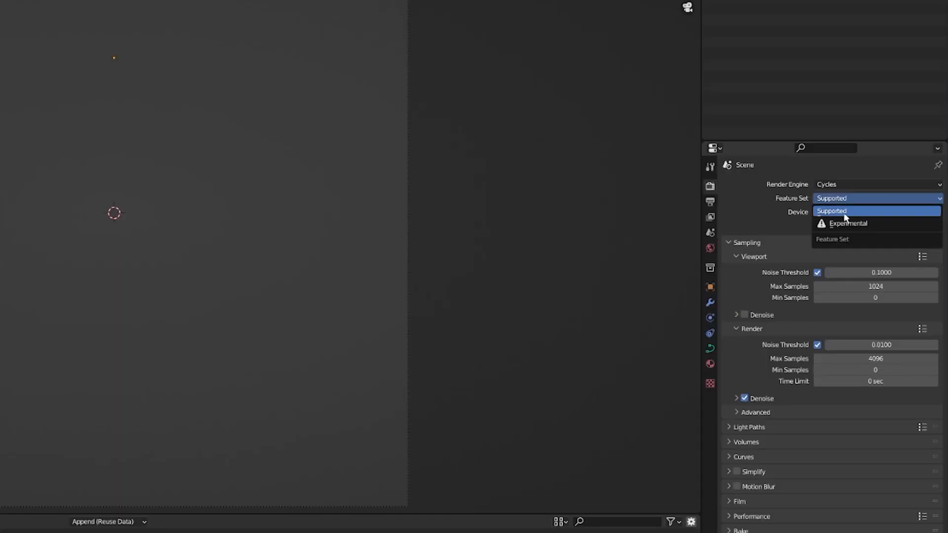
{"action": "left_click", "coordinate": [848, 224]}
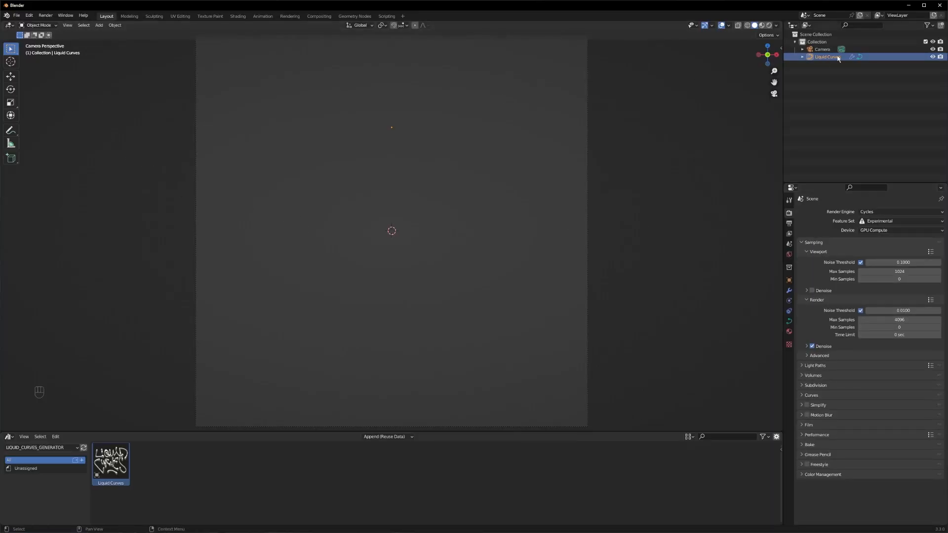
{"action": "left_click", "coordinate": [802, 57]}
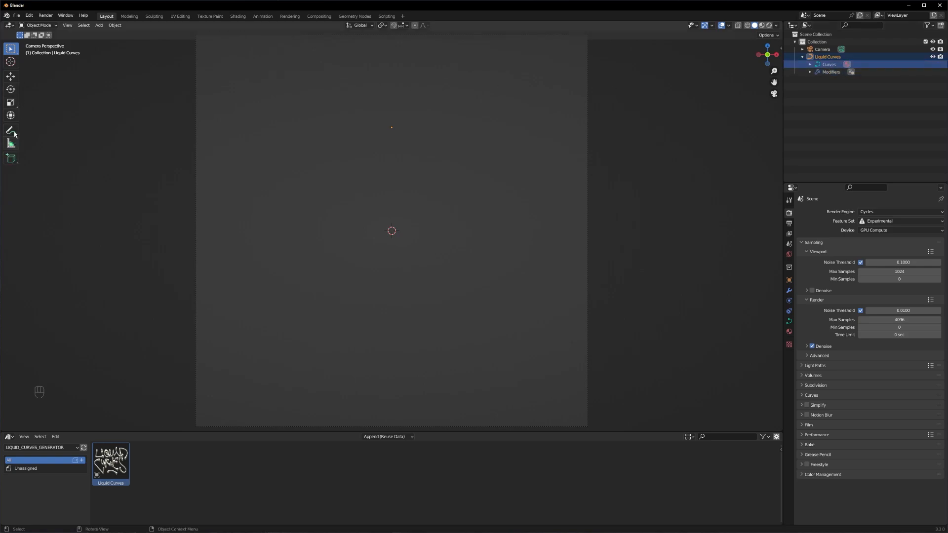
- Enter Edit Mode on the Liquid Curves curve
{"action": "key", "text": "Tab"}
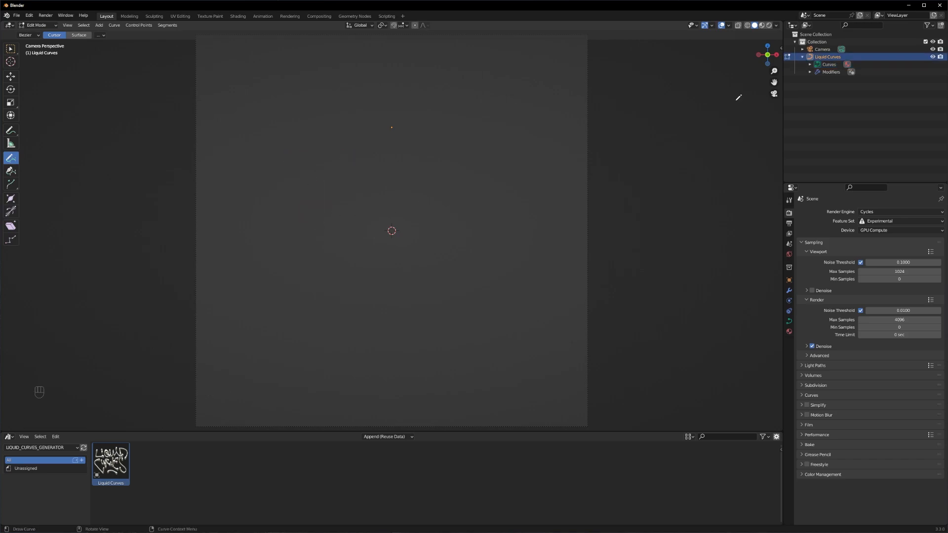
{"action": "mouse_move", "coordinate": [694, 130]}
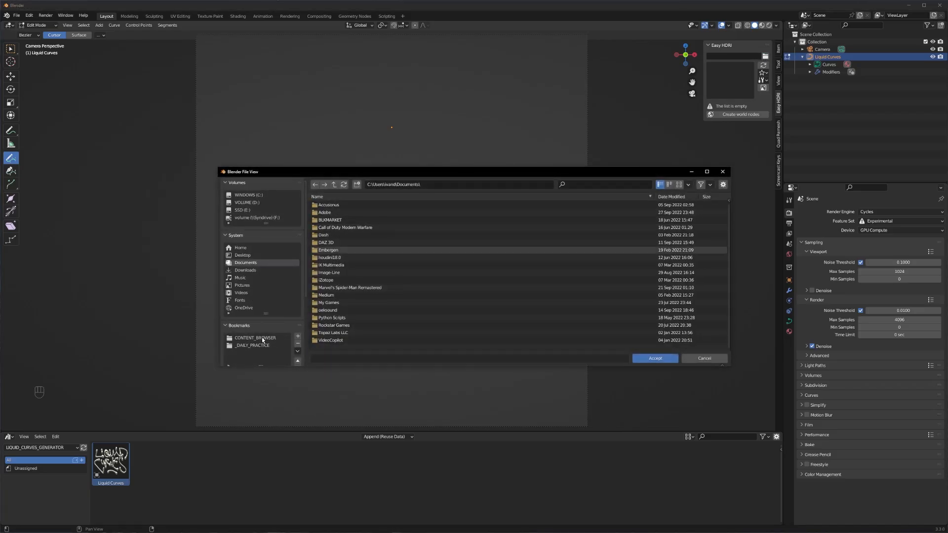
- Navigate from the CONTENT_BROWSER bookmark into the NEON Manhattan Nights HDRI pack
{"action": "left_click", "coordinate": [255, 338]}
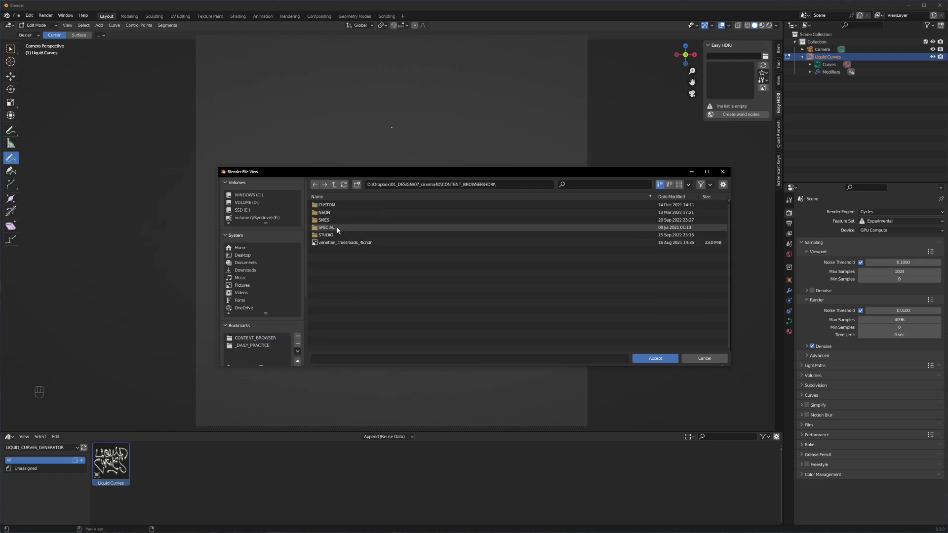
{"action": "double_click", "coordinate": [323, 212]}
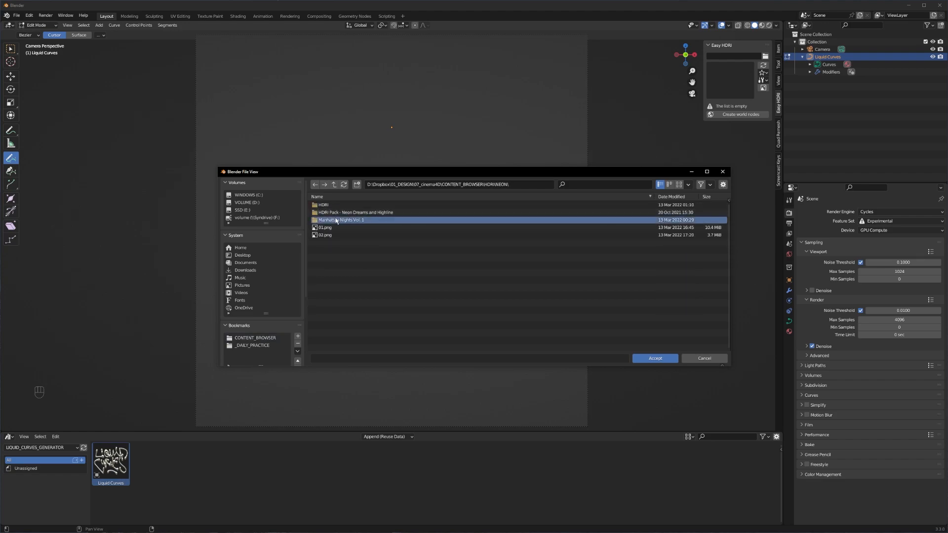
{"action": "double_click", "coordinate": [340, 219]}
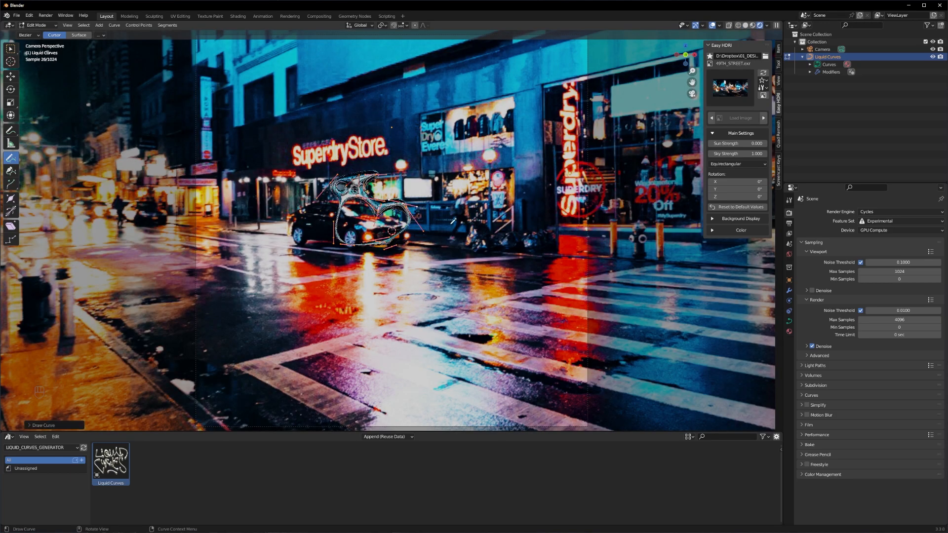
- Back in Object Mode, give the camera a 100 mm focal length and move it along Y toward the shape
{"action": "key", "text": "Tab"}
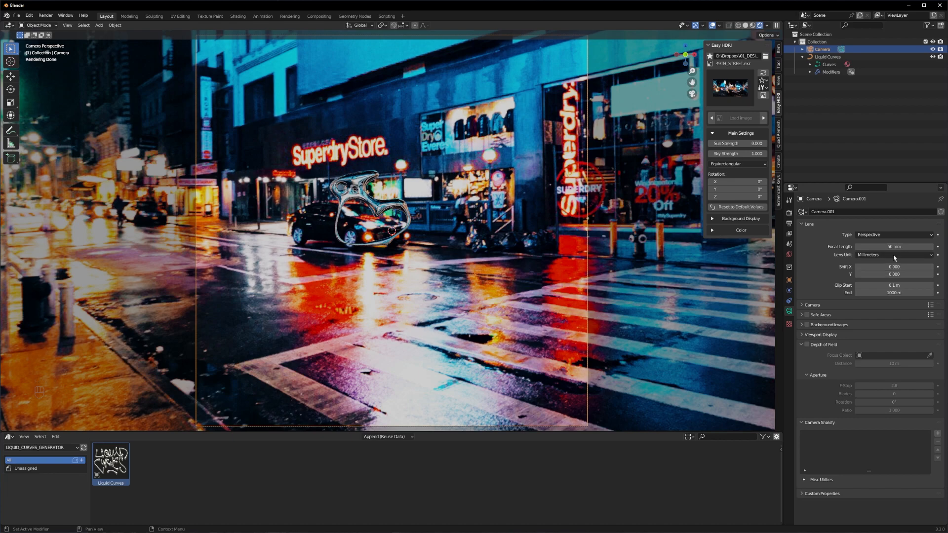
{"action": "double_click", "coordinate": [894, 247]}
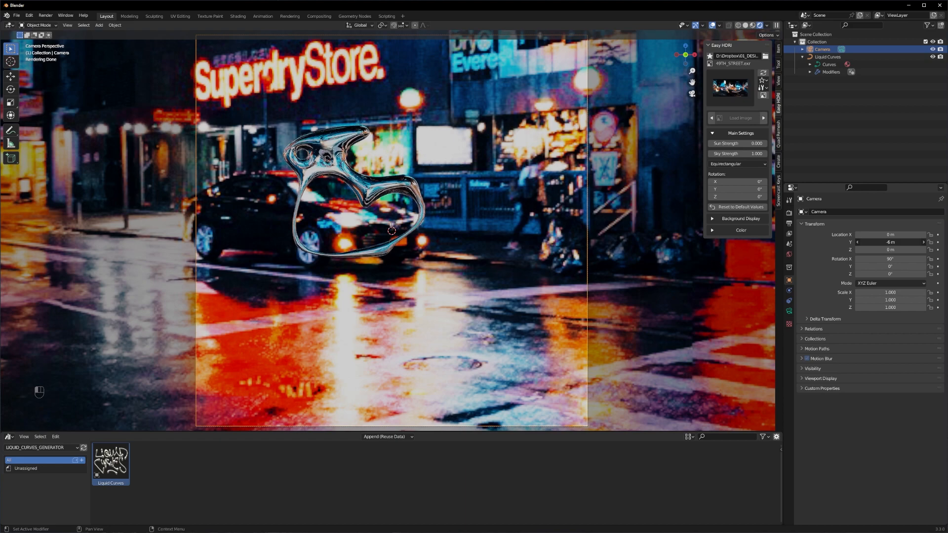
{"action": "left_click", "coordinate": [788, 213]}
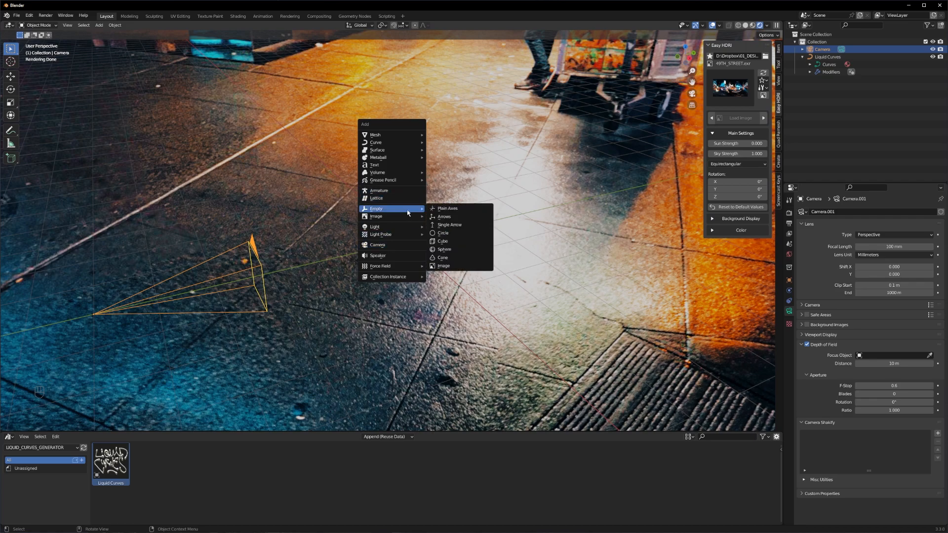
- Add a Plain Axes empty, set up the camera on it, then select the Liquid Curves object
{"action": "left_click", "coordinate": [448, 207]}
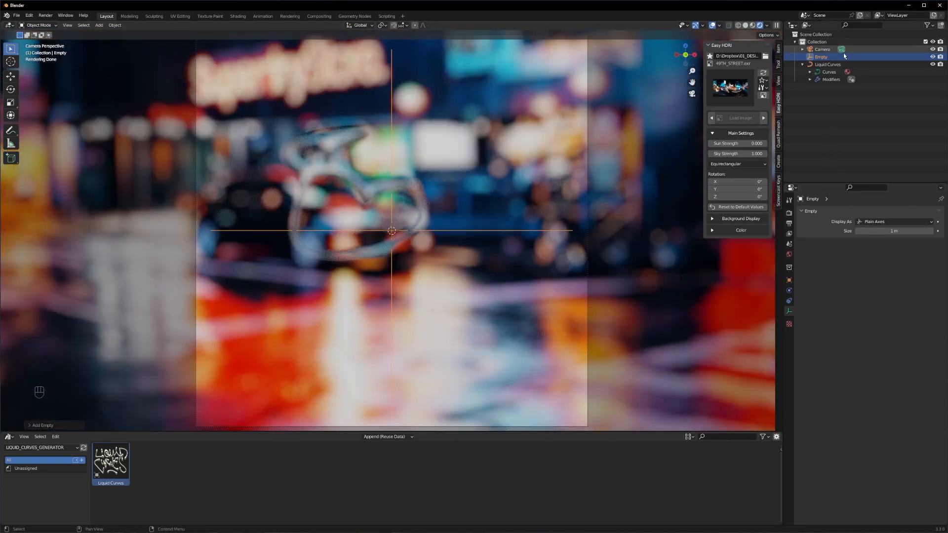
{"action": "left_click", "coordinate": [823, 49]}
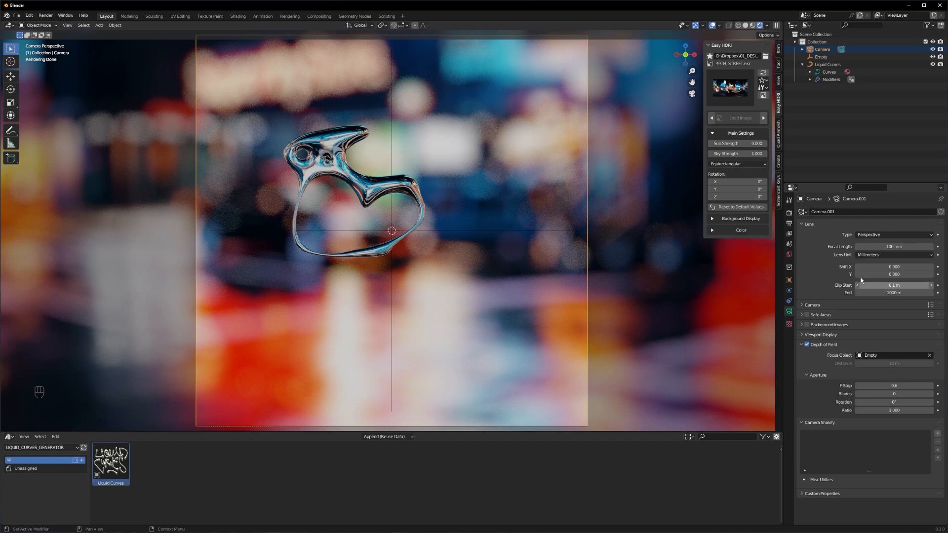
{"action": "left_click", "coordinate": [828, 71]}
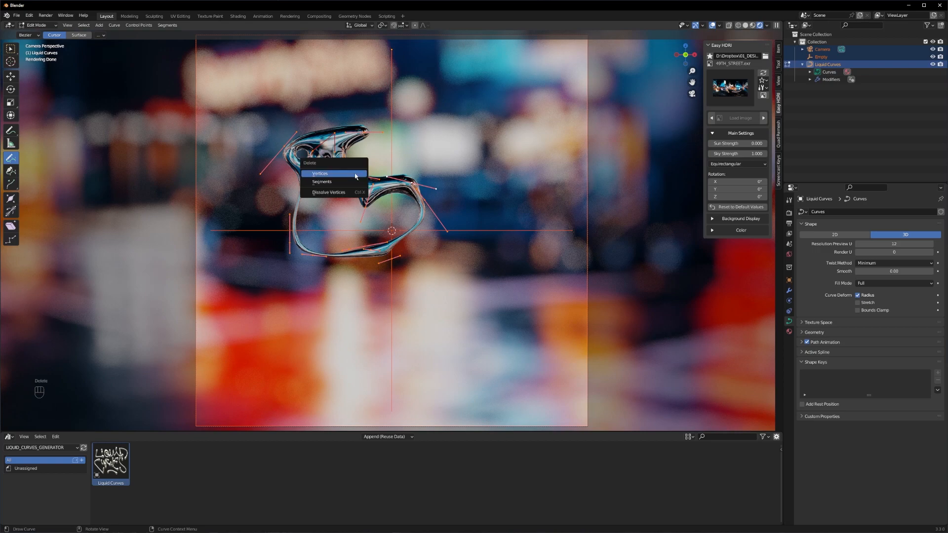
- Delete the old curve points and start drawing fresh liquid chrome lettering strokes
{"action": "left_click", "coordinate": [320, 173]}
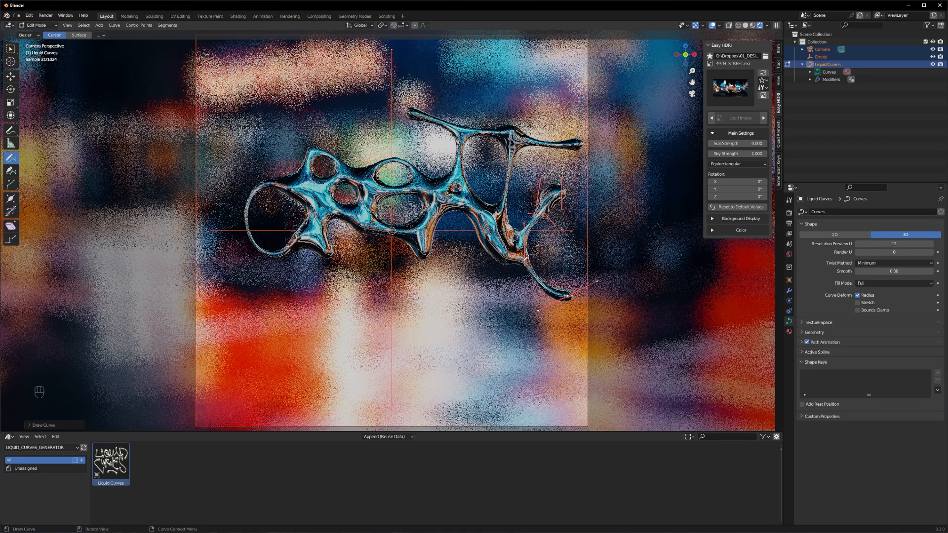
{"action": "key", "text": "g"}
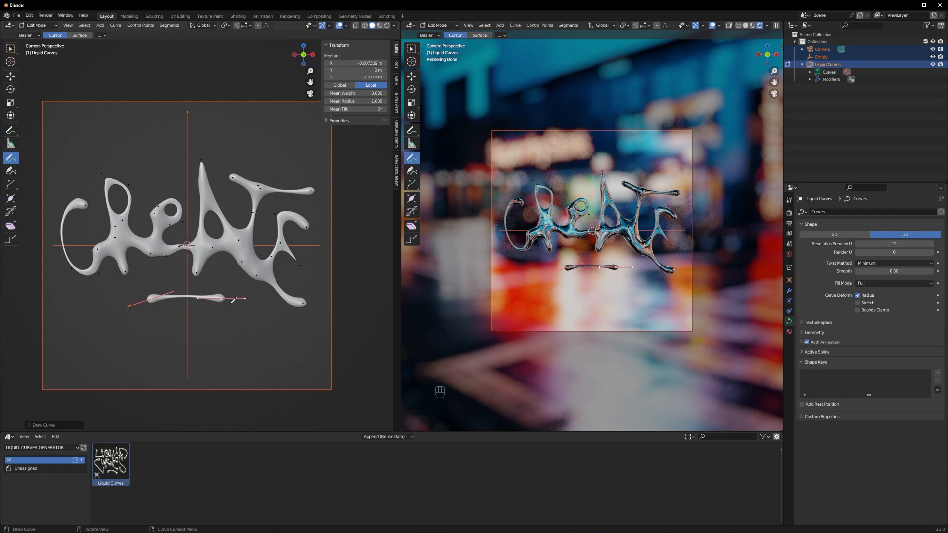
- Remove the stray underline stroke beneath the CREATE lettering
{"action": "key", "text": "g"}
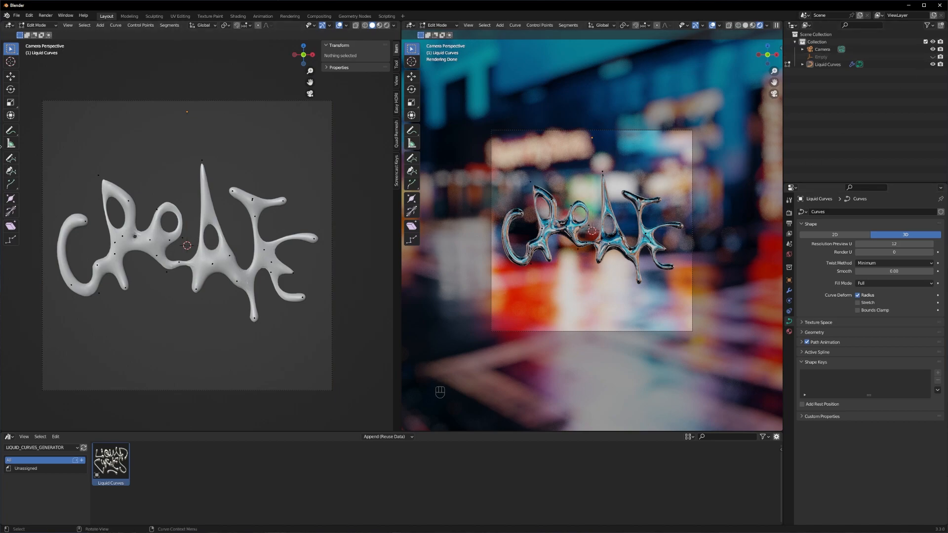
- Draw dripping strands hanging down from the CREATE letters
{"action": "left_click", "coordinate": [10, 158]}
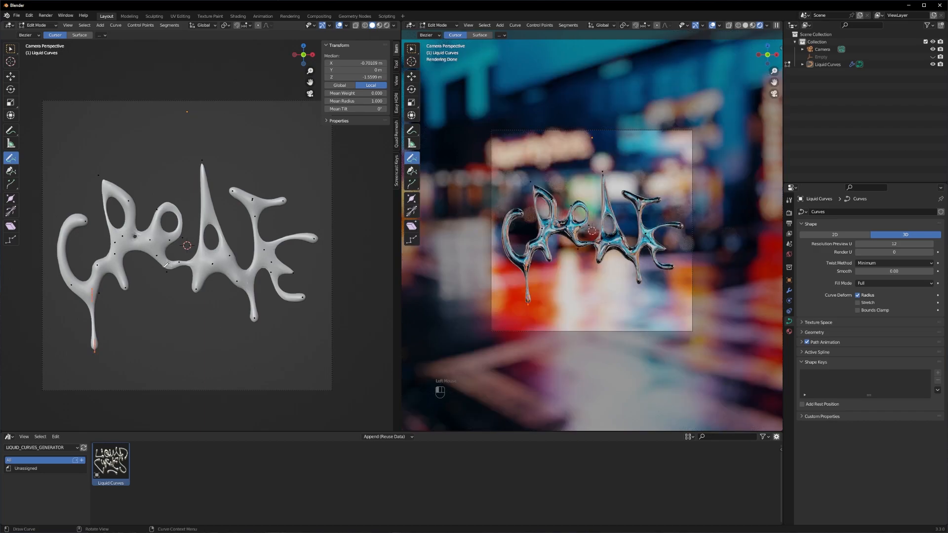
{"action": "left_click_drag", "start_coordinate": [169, 269], "coordinate": [227, 330]}
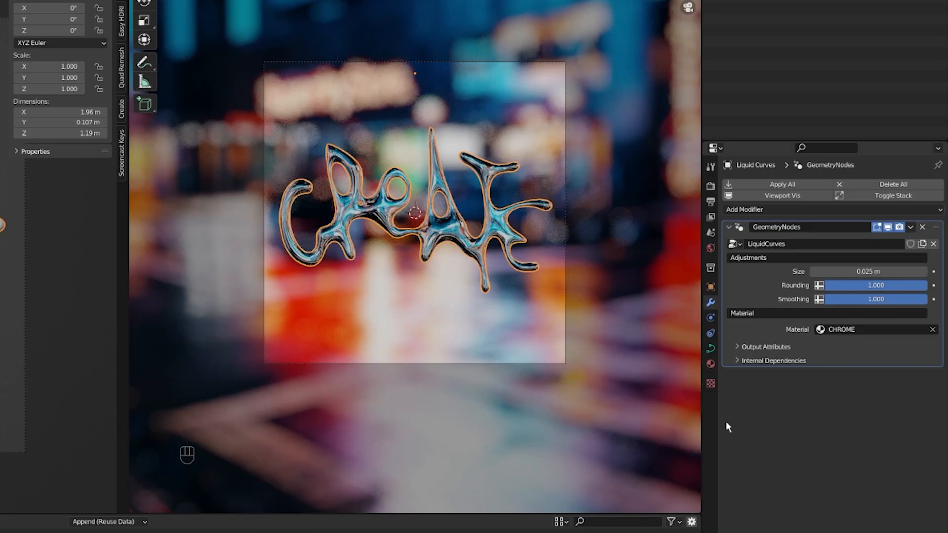
- Vary the liquid-curves Rounding, Smoothing and Size, restoring Rounding and Smoothing to 1.000 with Size near 0.01 m
{"action": "left_click_drag", "start_coordinate": [876, 284], "coordinate": [871, 284]}
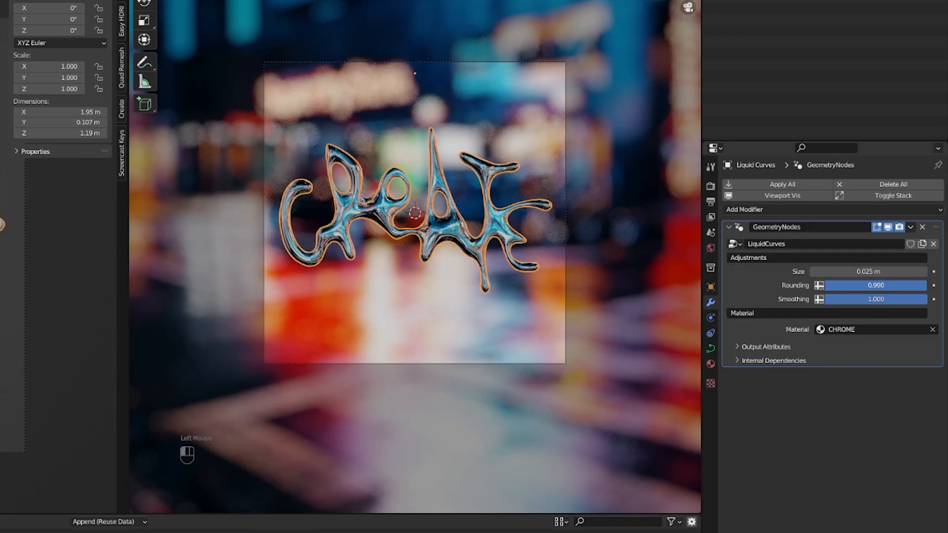
{"action": "left_click_drag", "start_coordinate": [870, 284], "coordinate": [822, 285]}
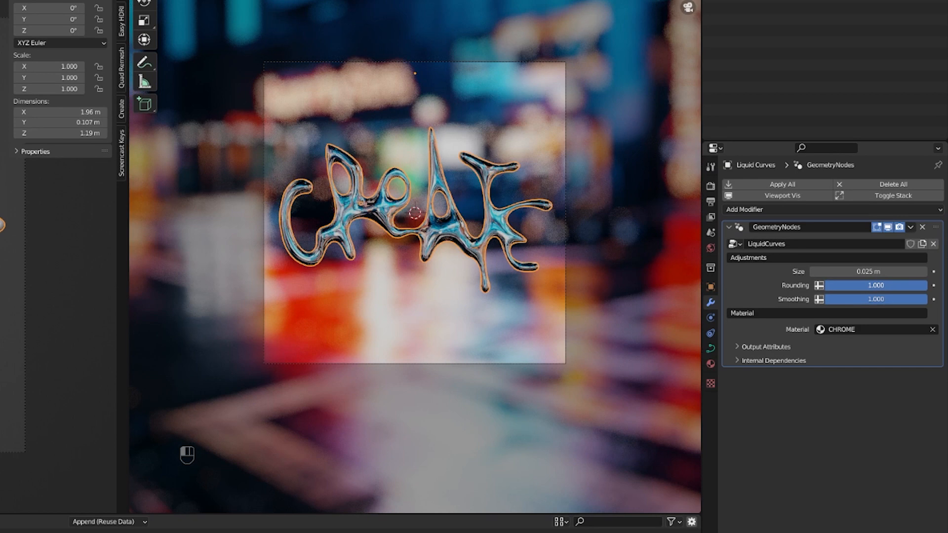
{"action": "left_click_drag", "start_coordinate": [871, 298], "coordinate": [840, 298]}
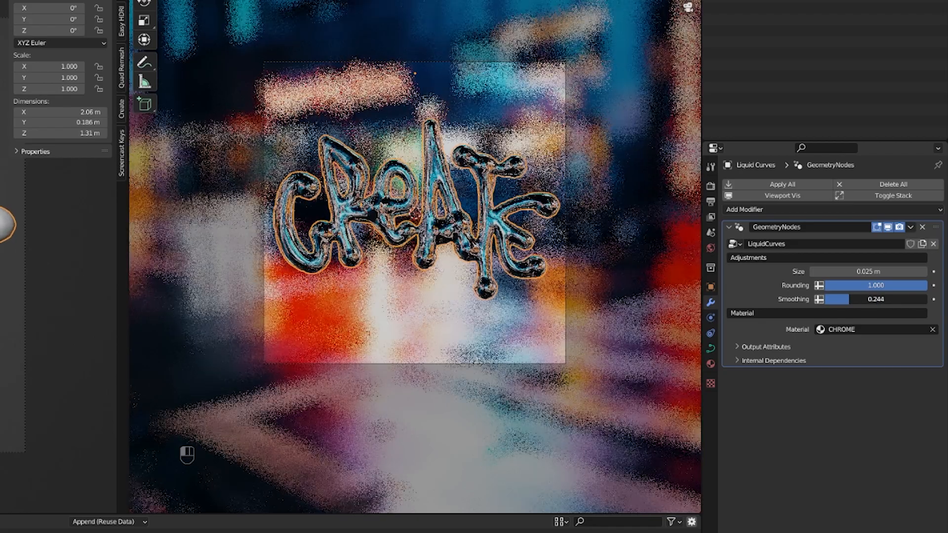
{"action": "left_click_drag", "start_coordinate": [846, 298], "coordinate": [900, 298]}
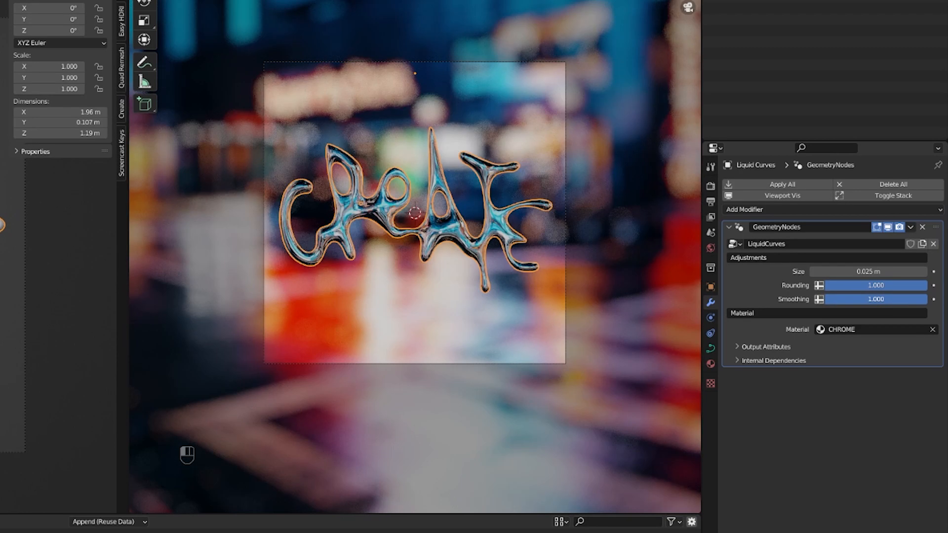
{"action": "left_click_drag", "start_coordinate": [871, 298], "coordinate": [840, 299]}
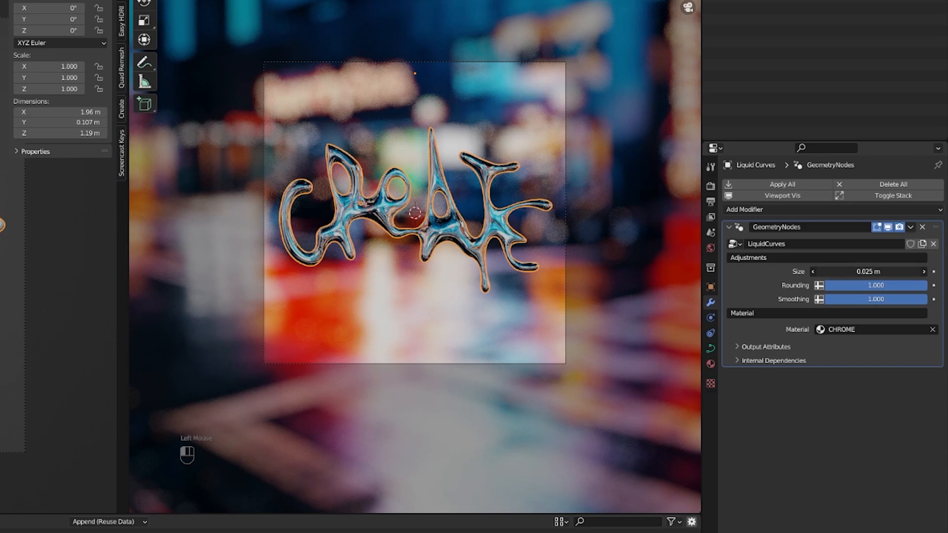
{"action": "left_click_drag", "start_coordinate": [871, 272], "coordinate": [852, 272]}
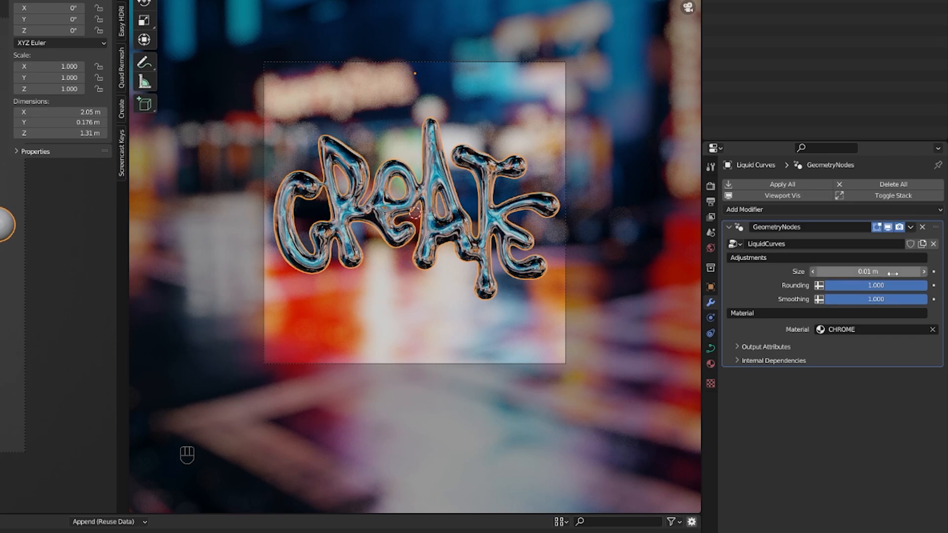
{"action": "mouse_move", "coordinate": [873, 271]}
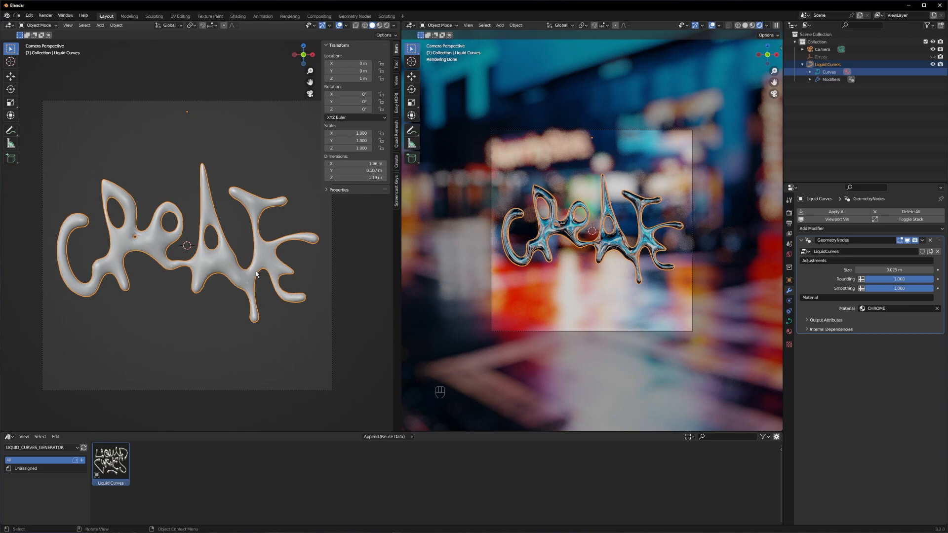
{"action": "mouse_move", "coordinate": [177, 246]}
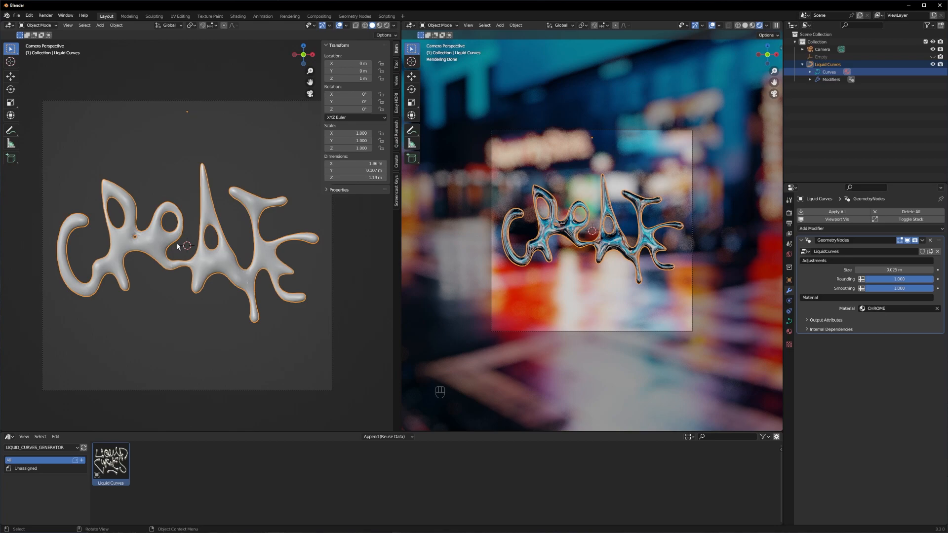